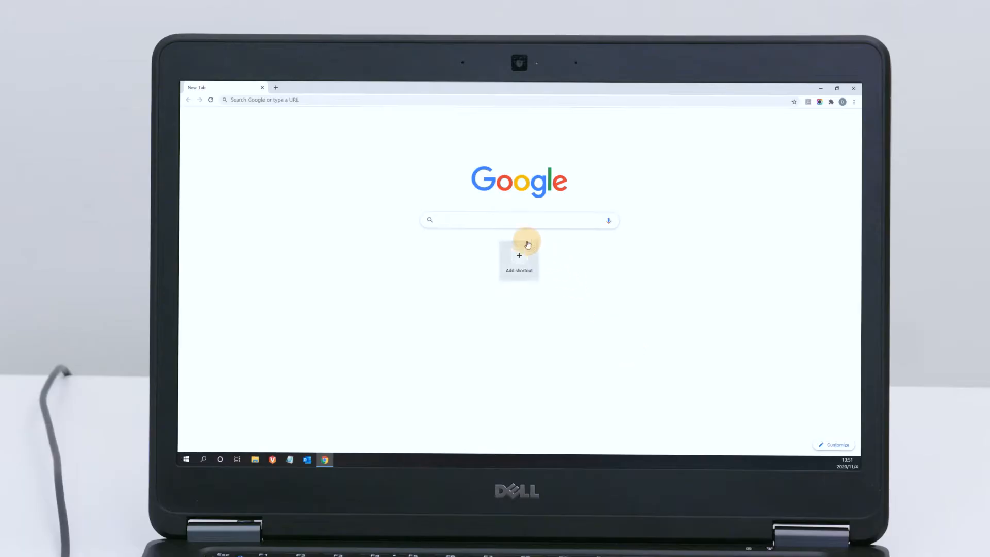
Search cablematters.com for product 201367 and reach its Support downloads section.
text(cablematters.com)
text(201367)
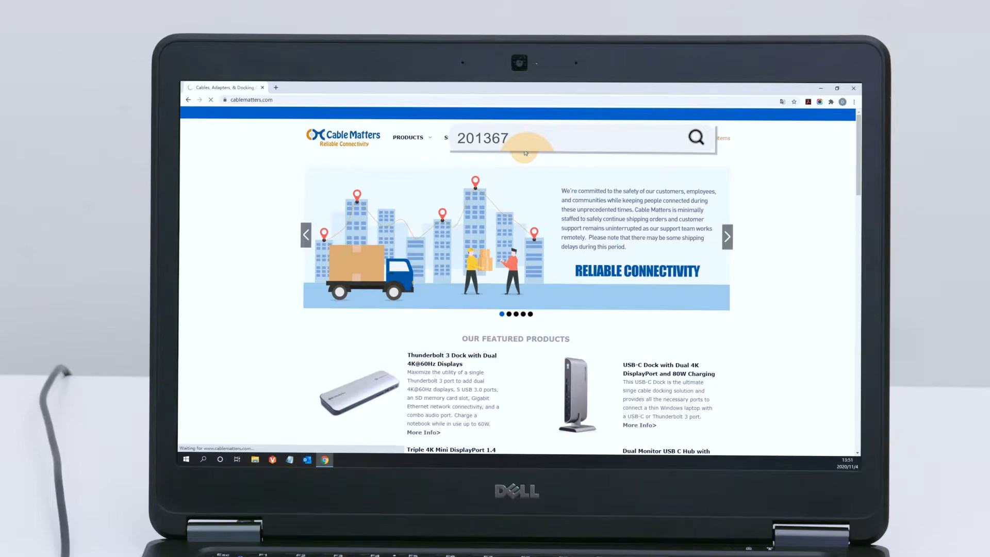
click(695, 137)
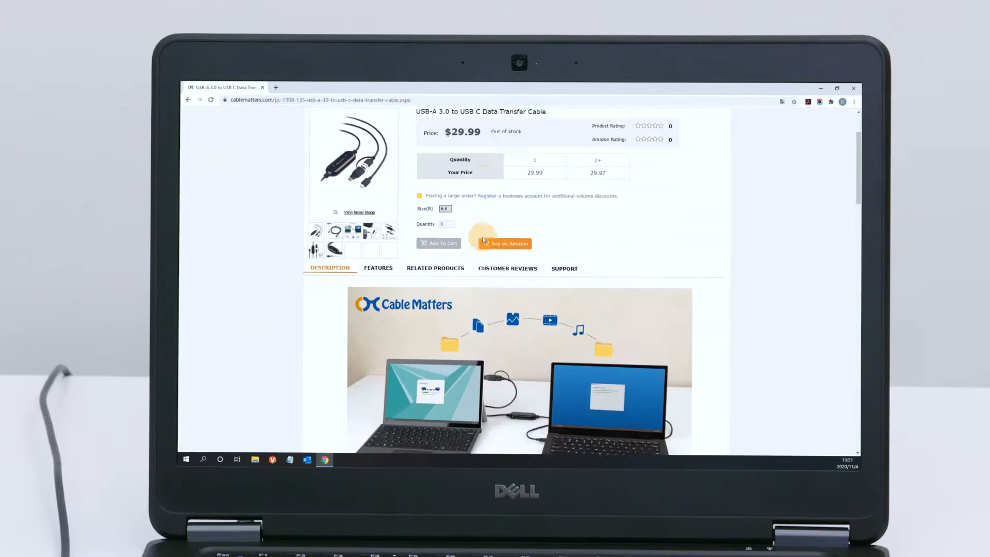
scroll(down, 3)
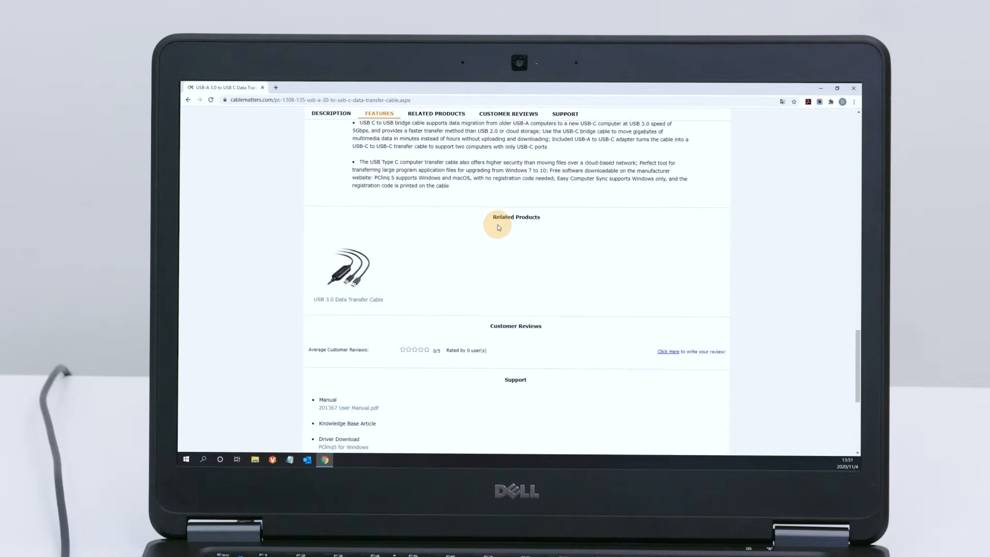
scroll(down, 3)
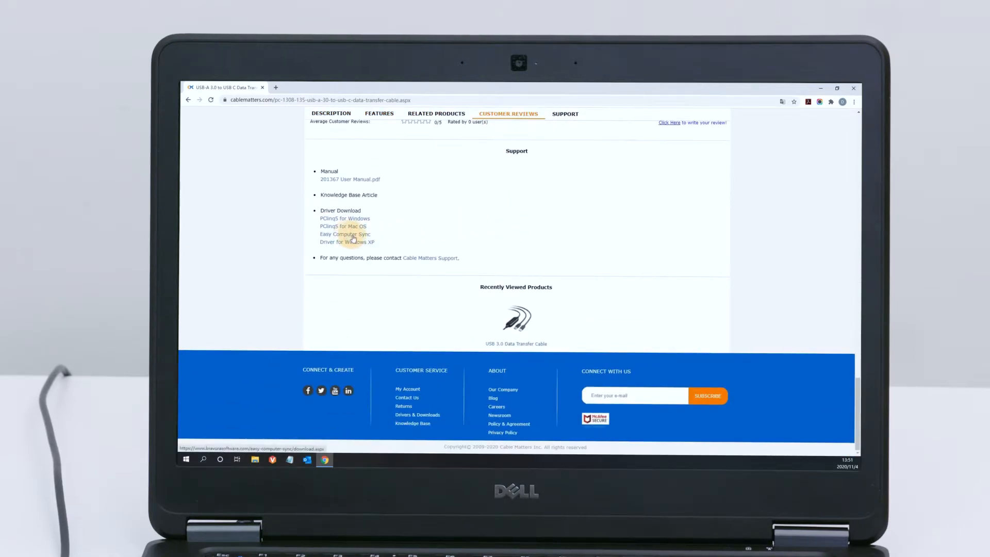
Download the Easy Computer Sync installer from Bravura Software's download page.
click(344, 233)
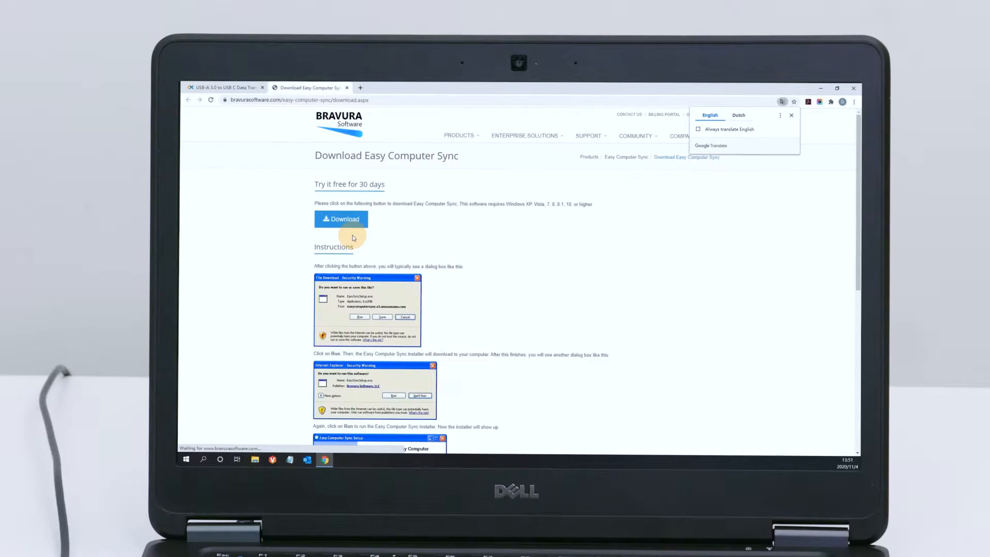
click(341, 219)
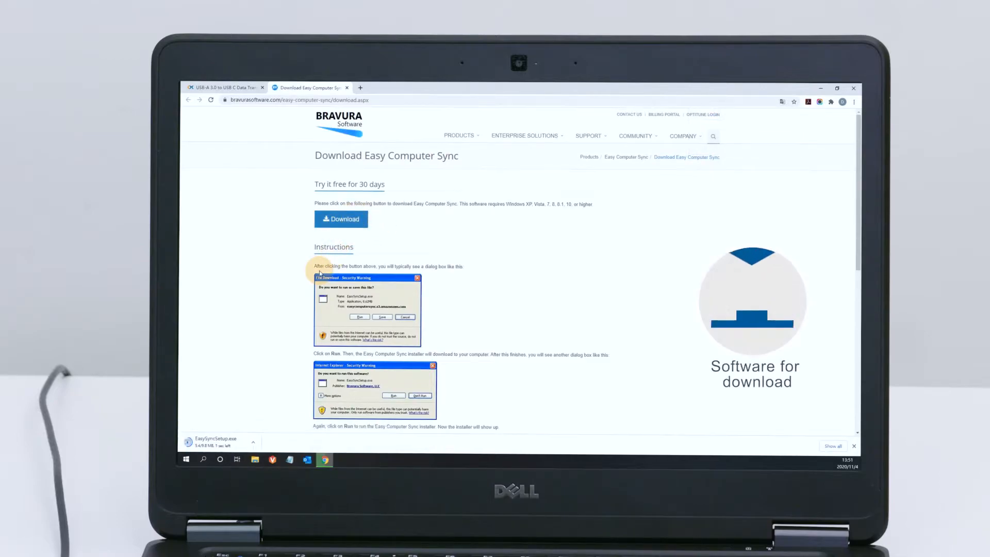
mouse_move(221, 444)
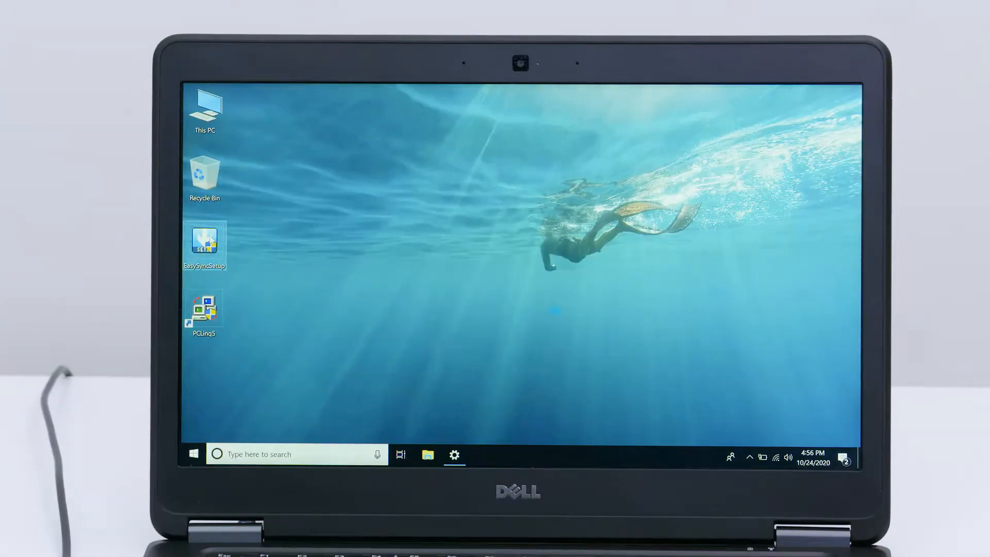
Run EasySyncSetup, install into the default folder and launch Easy Computer Sync.
double_click(204, 242)
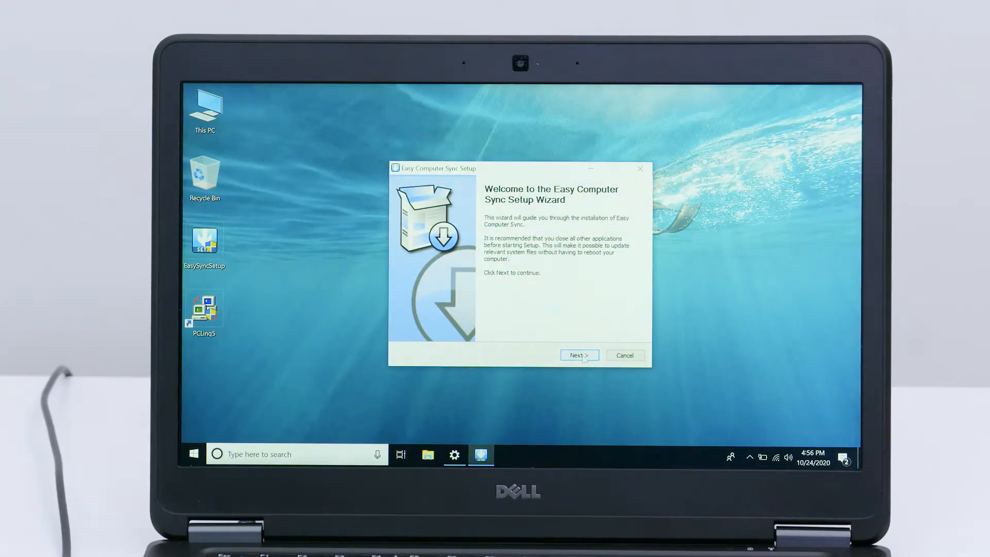
click(577, 355)
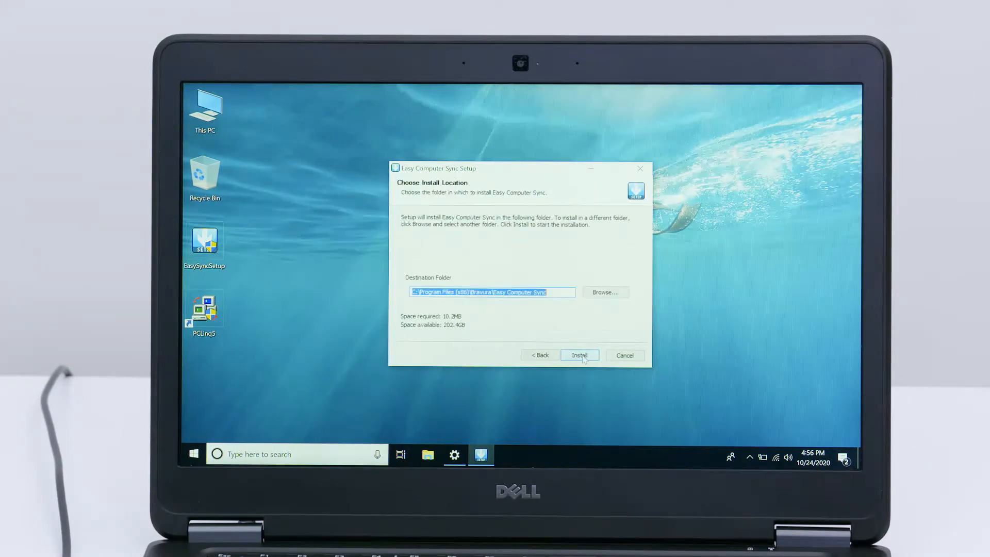
click(579, 354)
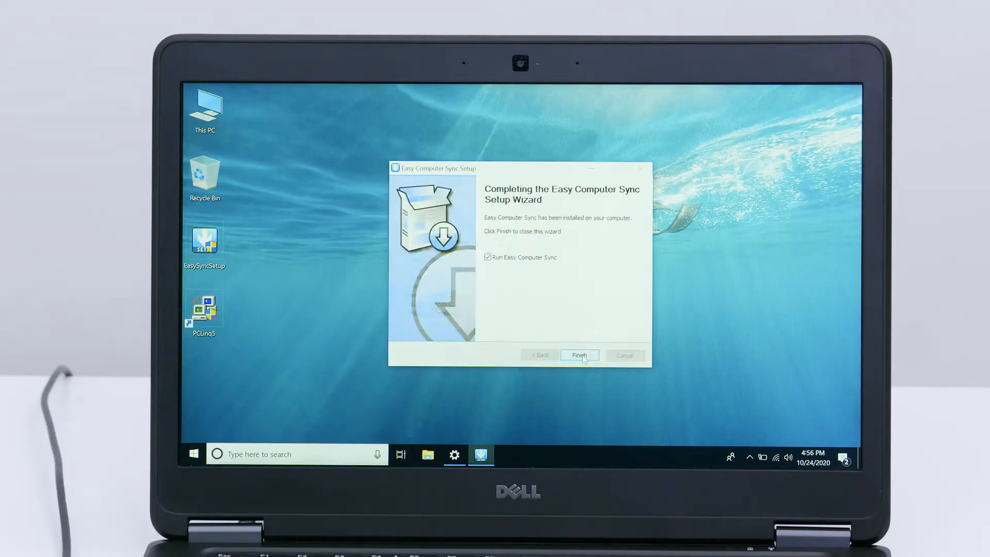
click(578, 354)
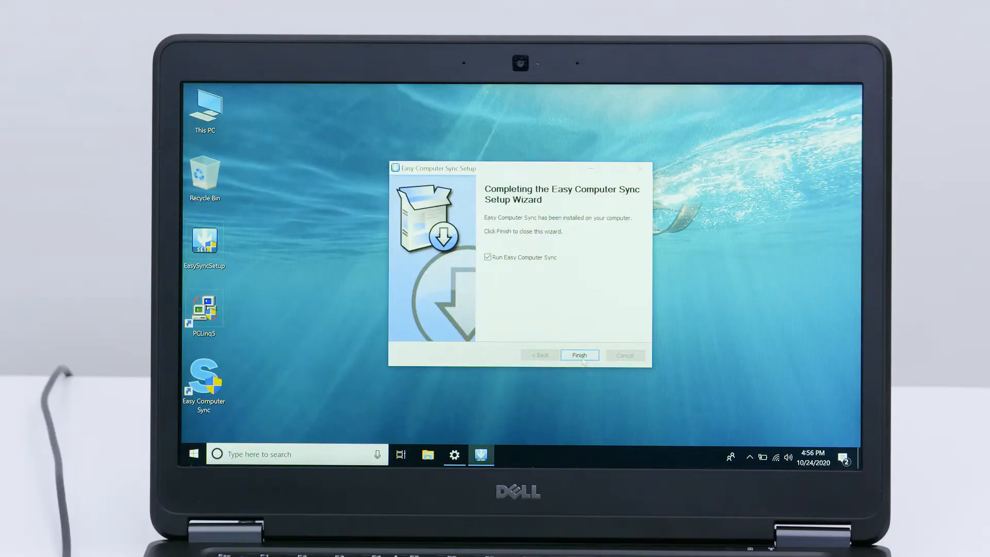
click(579, 354)
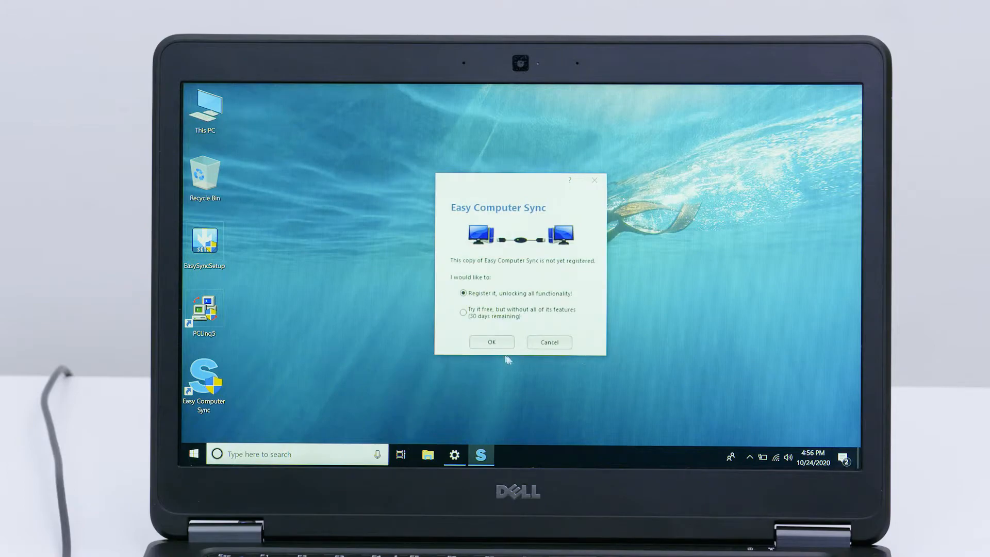
Register the copy with the product key from the cable label.
click(491, 341)
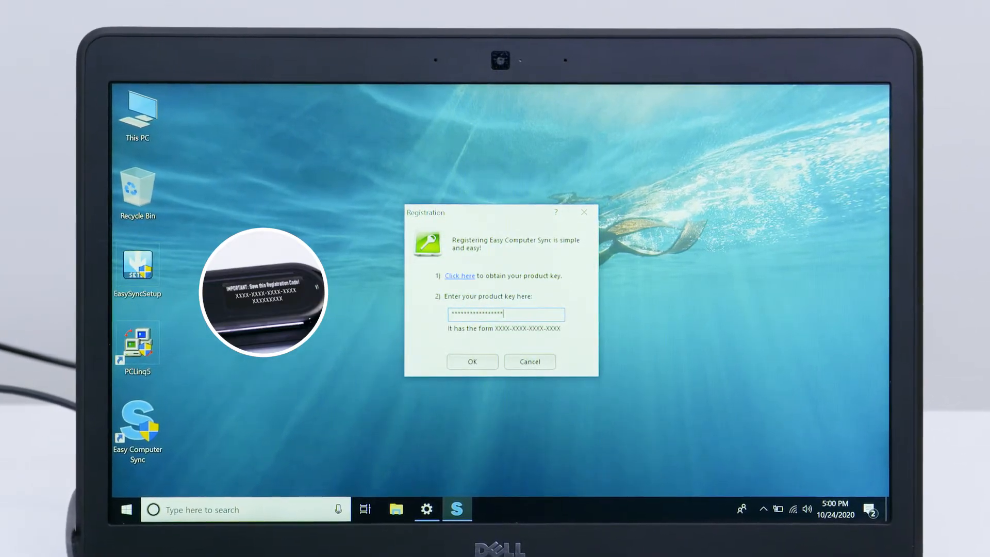
click(472, 361)
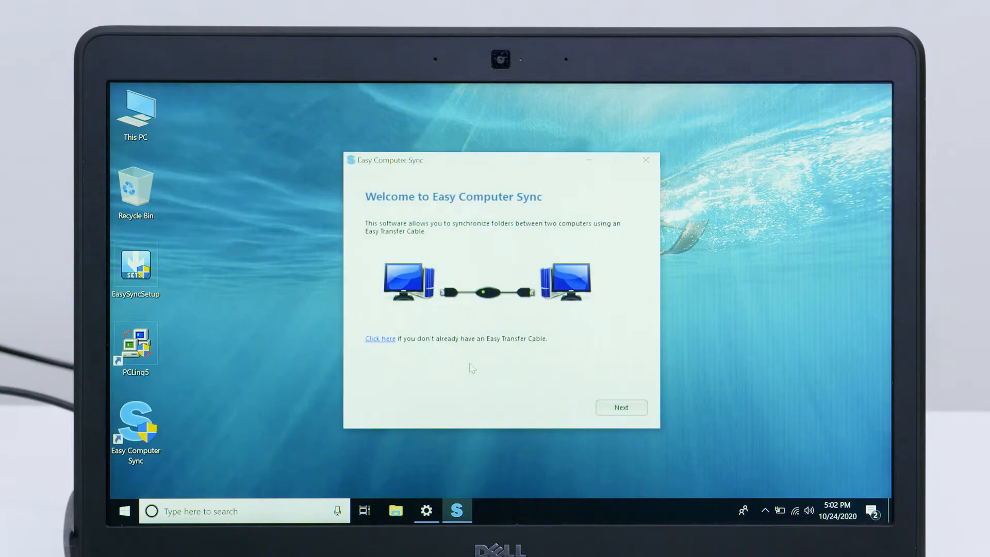
Choose Transfer Data to New Computer and pick whether this is the old or new computer.
click(621, 407)
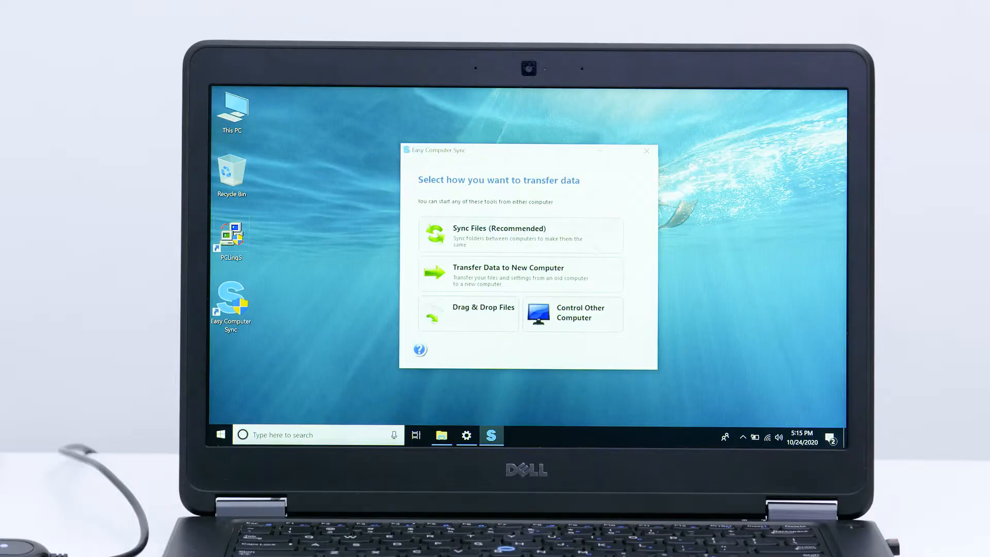
click(507, 274)
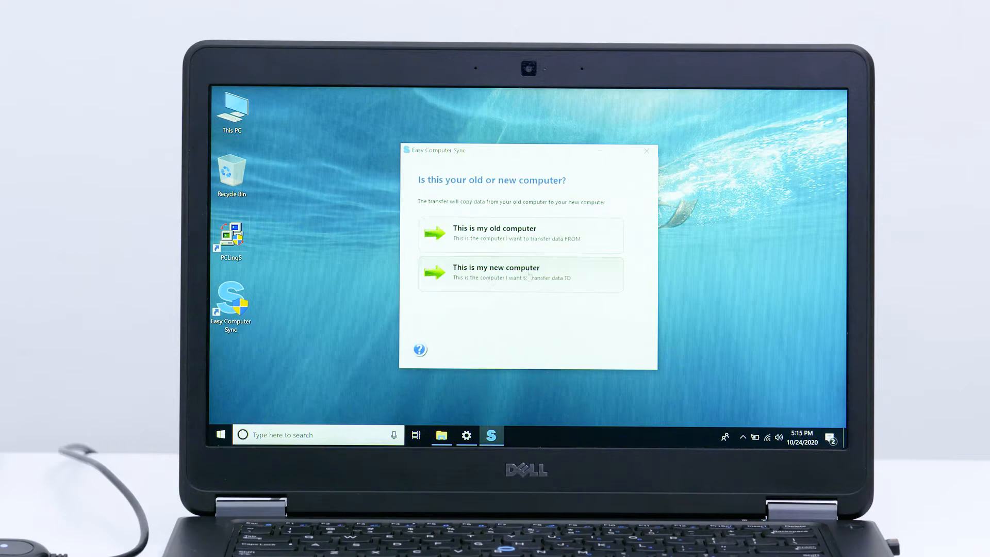
click(495, 228)
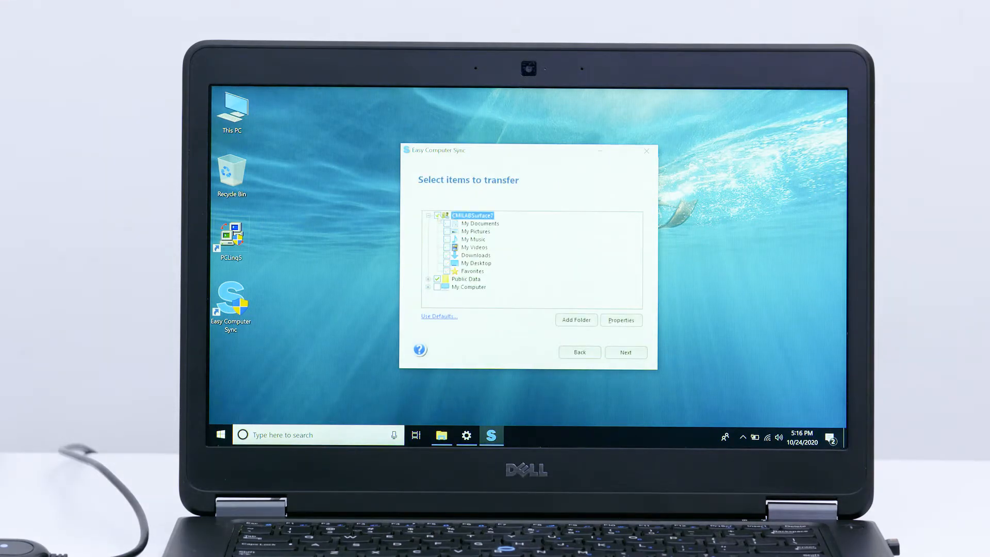
Uncheck Public Data, check My Desktop in the items tree and continue.
click(466, 279)
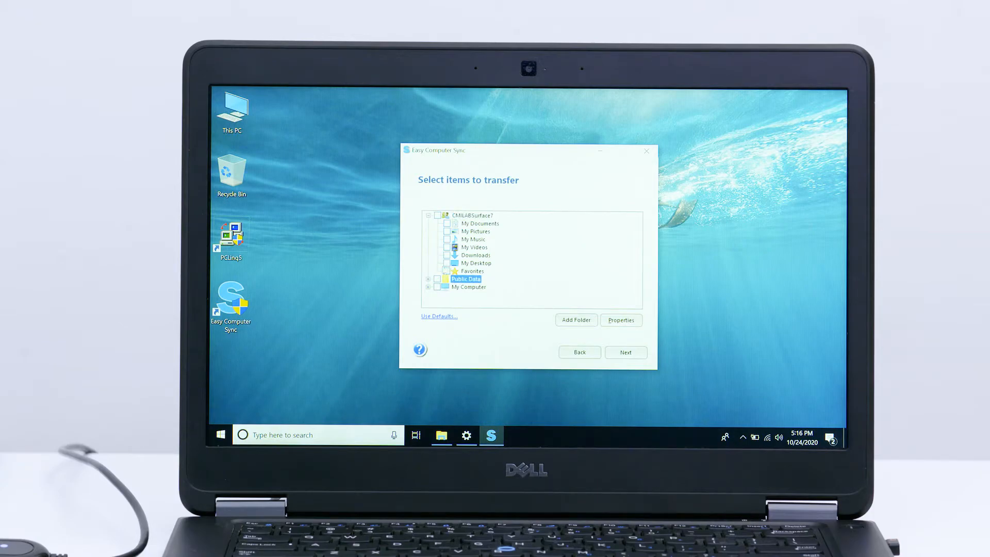
click(447, 263)
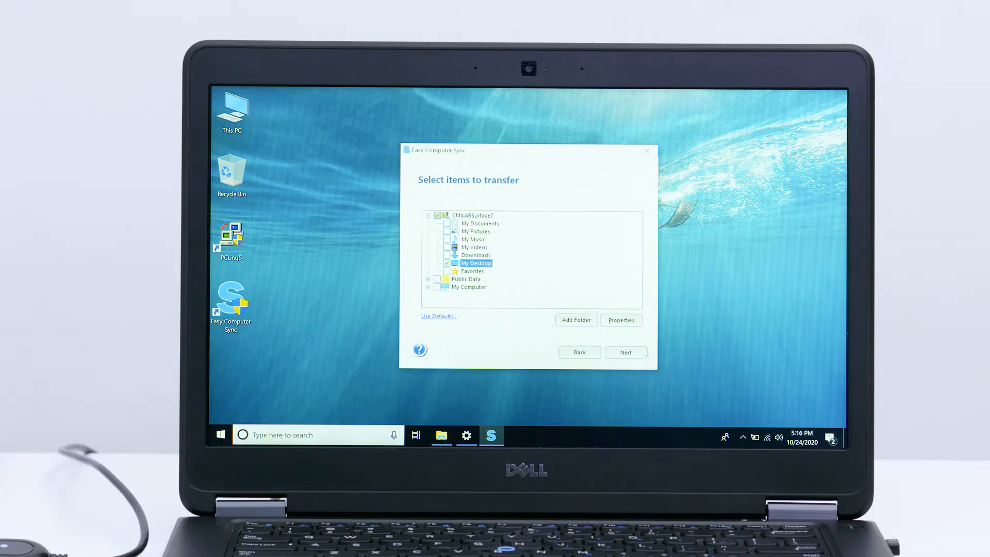
click(624, 352)
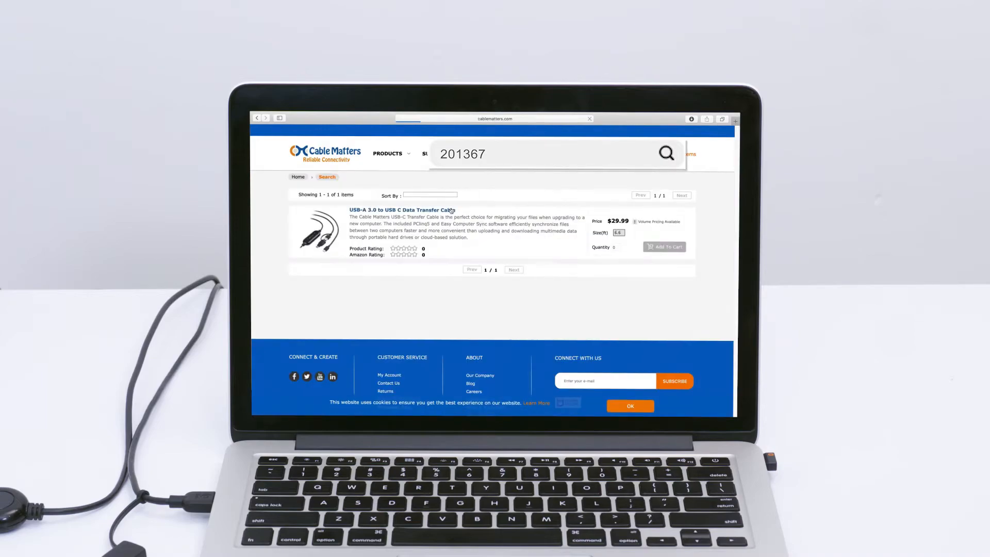
Open the USB-A 3.0 to USB C Data Transfer Cable page to get PCLinq5 for Mac.
click(399, 210)
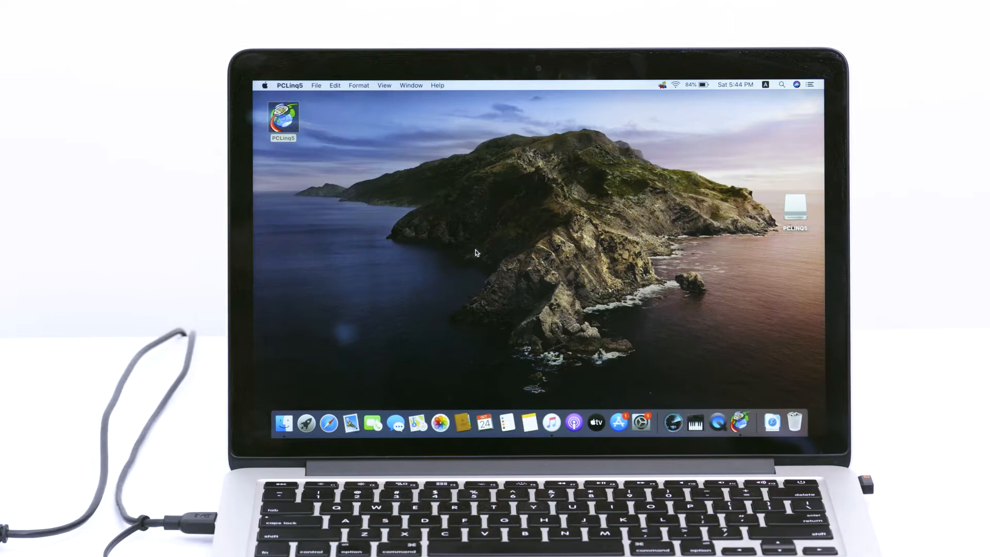
Launch PCLinq5, browse the remote PC's Users folder and start copying My Music to the Mac.
double_click(283, 121)
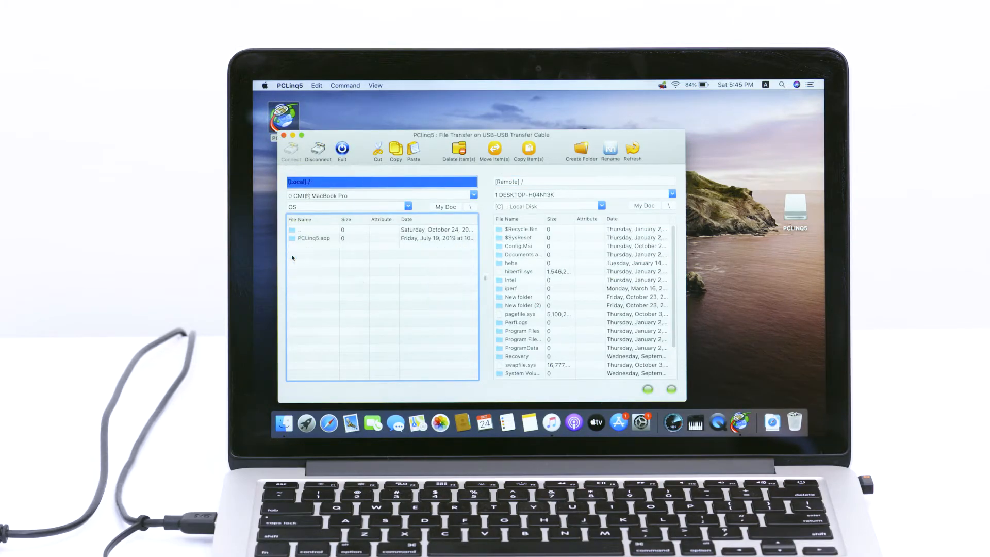
click(511, 358)
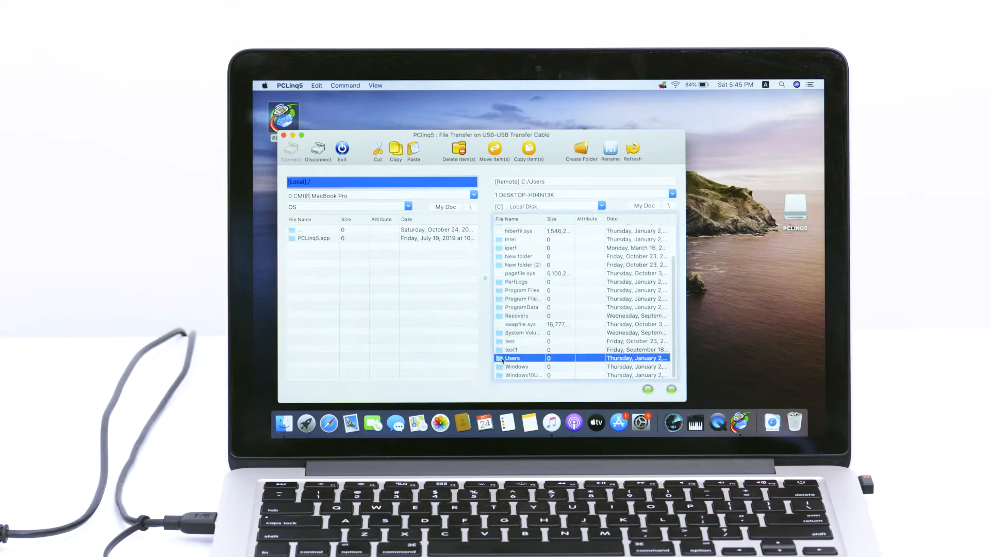
double_click(511, 357)
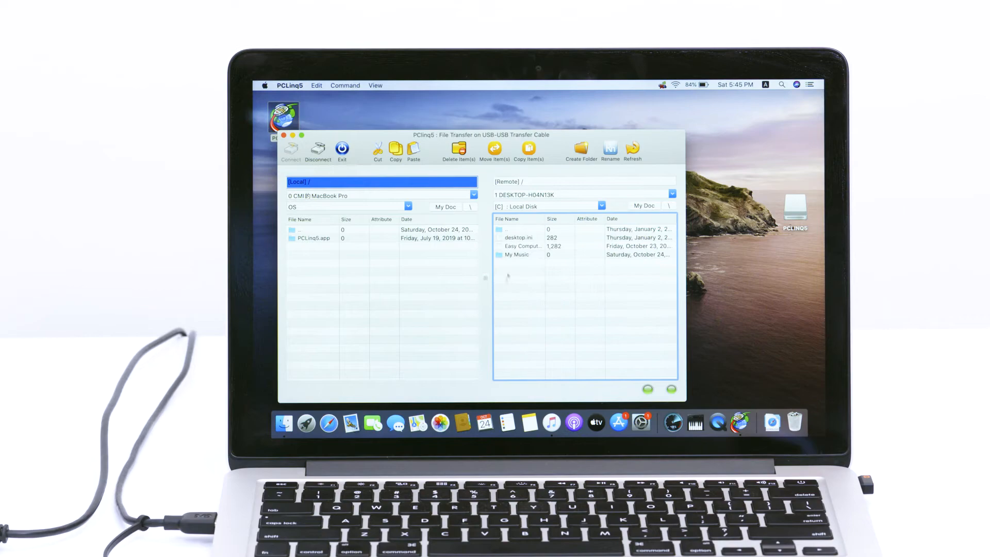
click(528, 150)
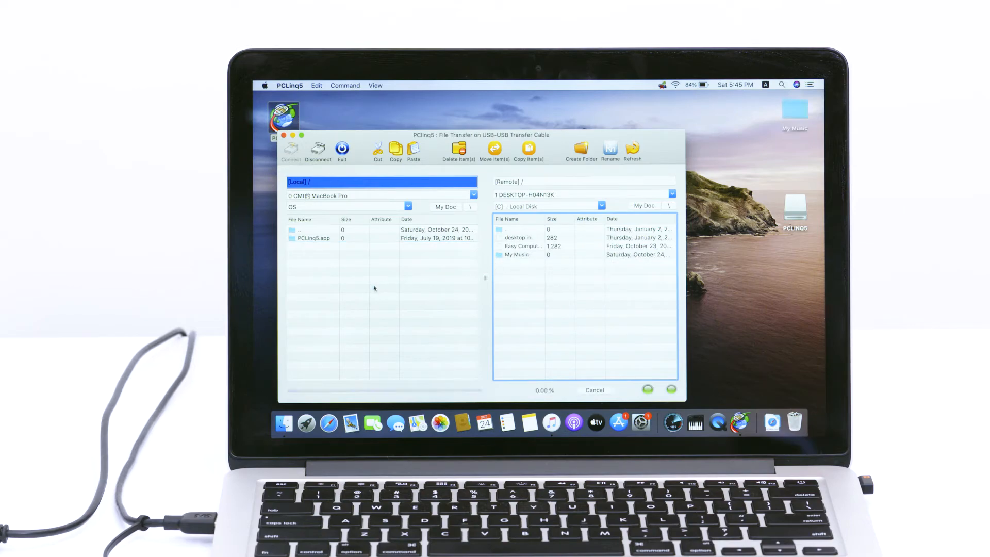